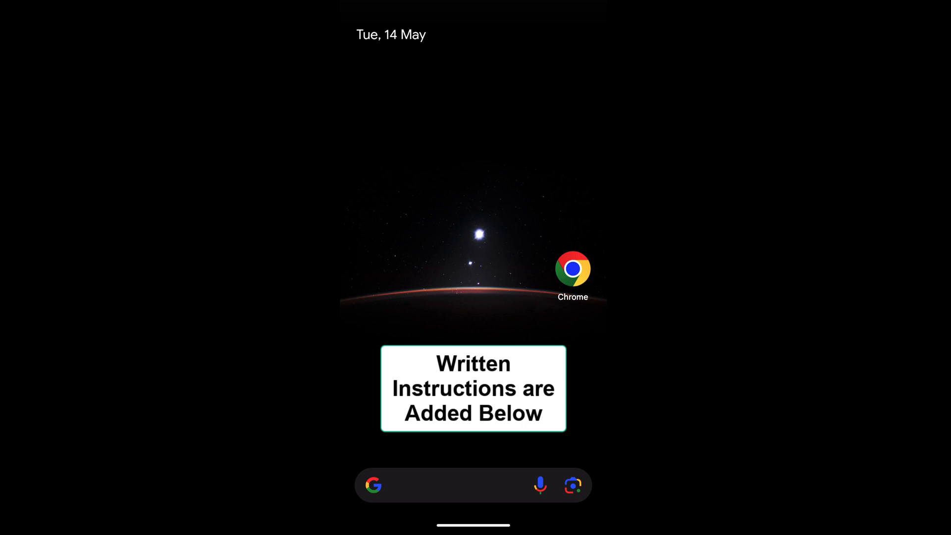
- Launch Chrome from the home screen to reach the BrowserHow homepage
click(572, 268)
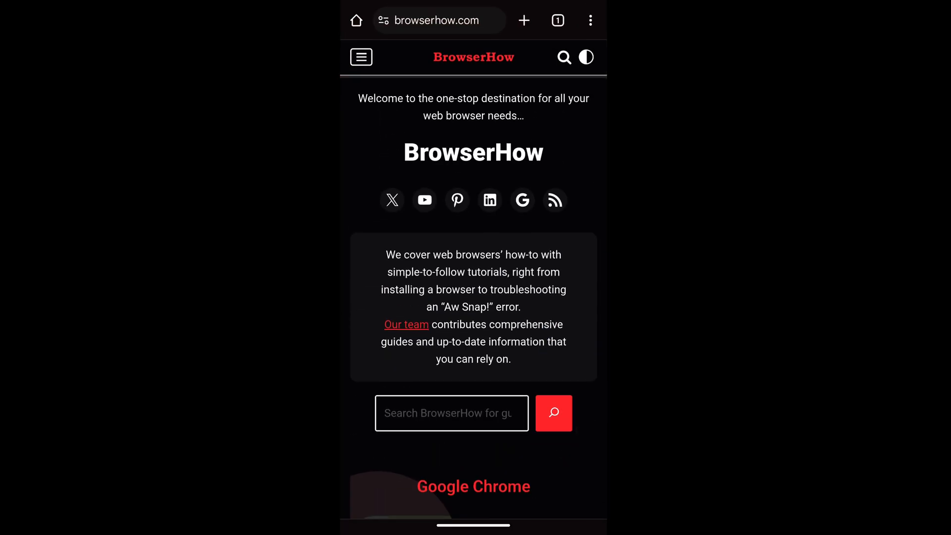
- Open Chrome Settings from the menu and scroll to the Advanced section
click(589, 20)
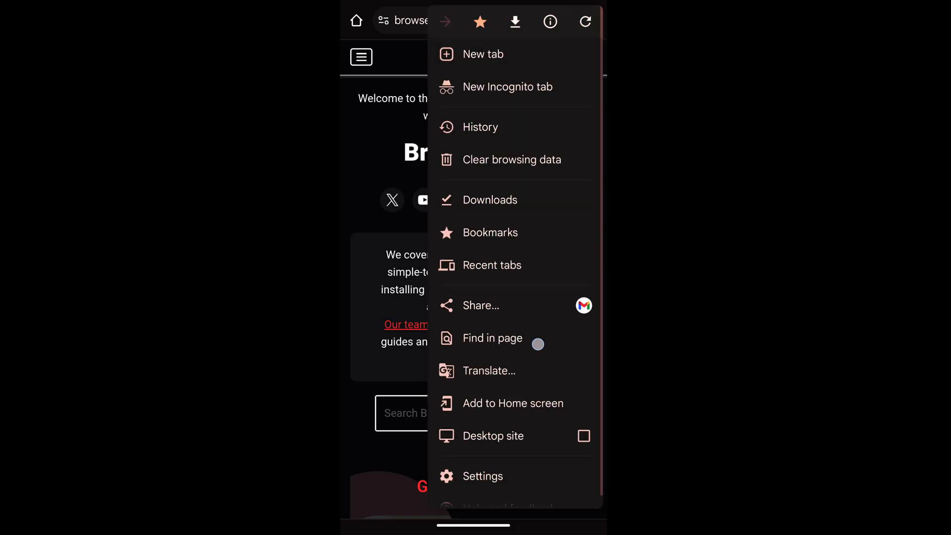
click(482, 475)
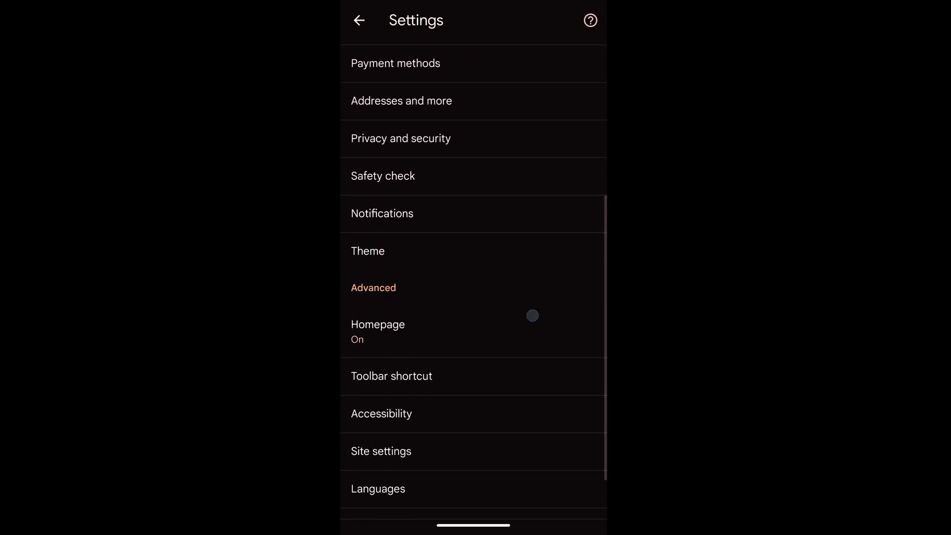
scroll(down, 3)
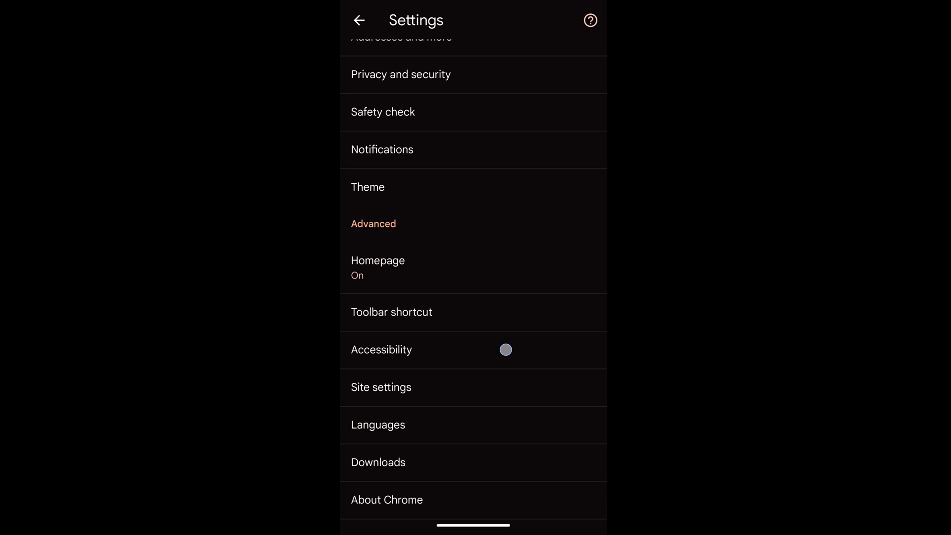
- Raise Accessibility text scaling to 125% and view the larger page text
click(382, 349)
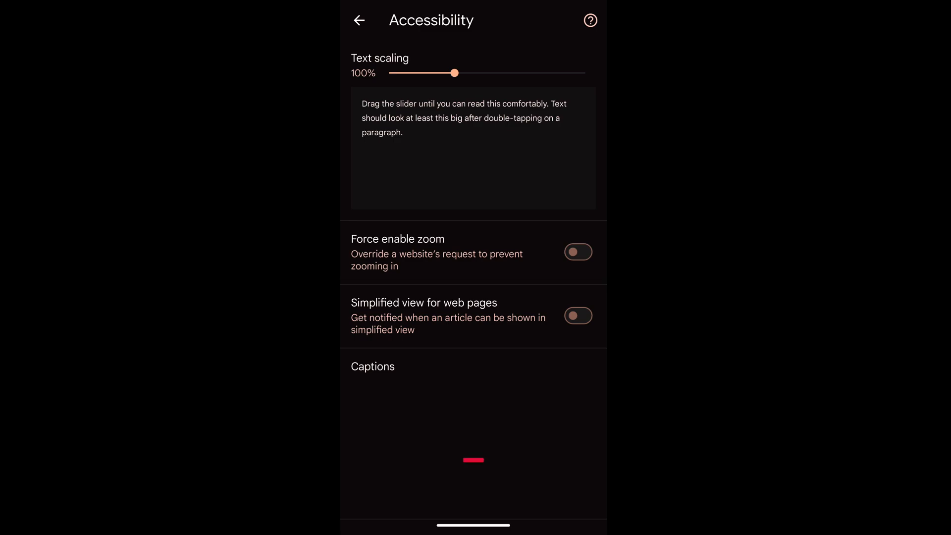
drag(453, 73, 487, 73)
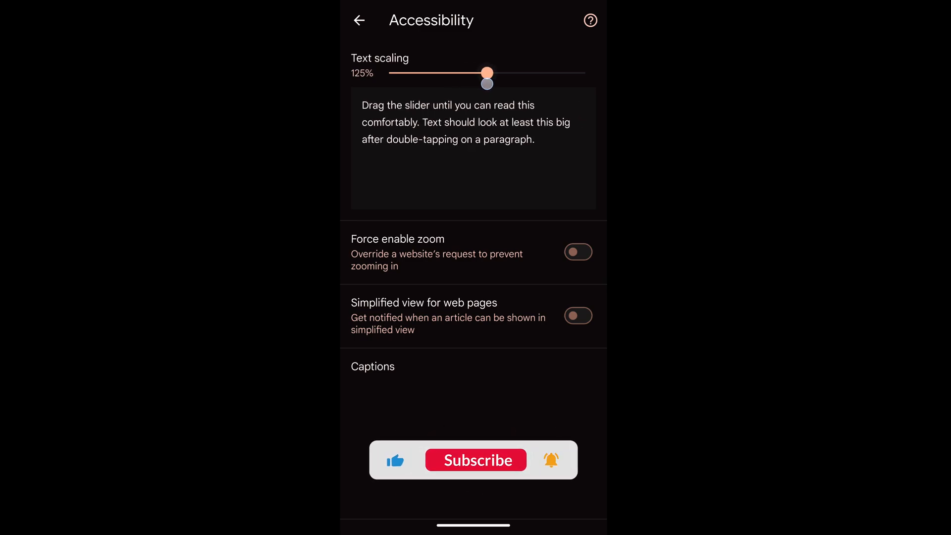
click(358, 19)
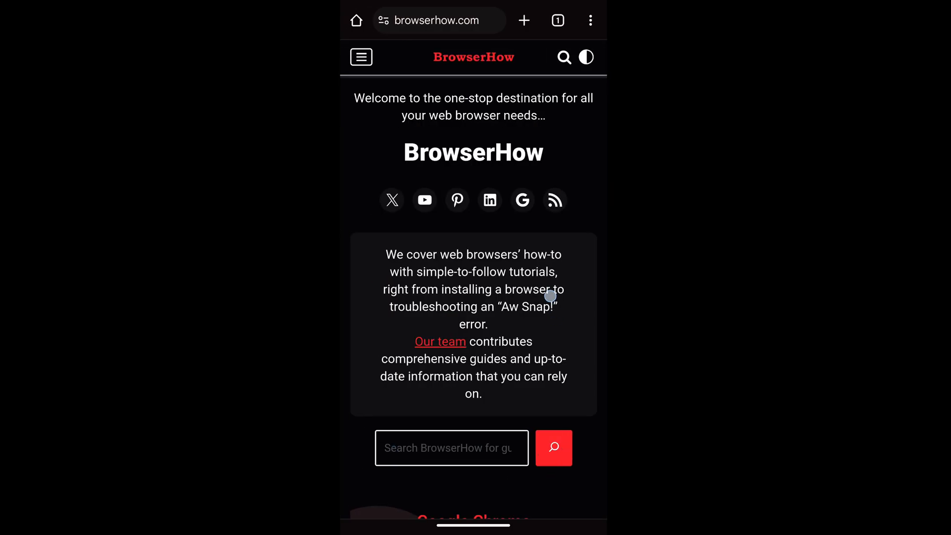
- Scroll the page and reopen the browser menu to return to settings
scroll(down, 3)
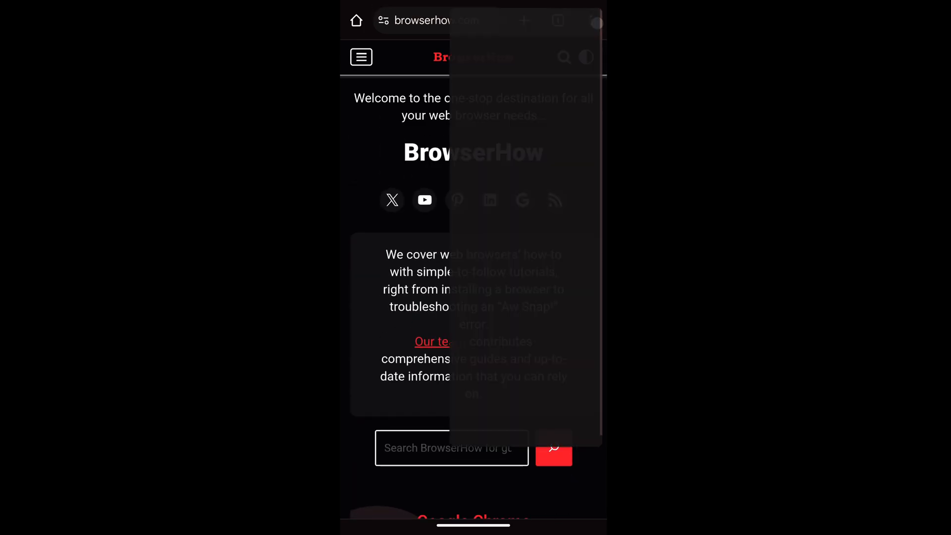
click(596, 22)
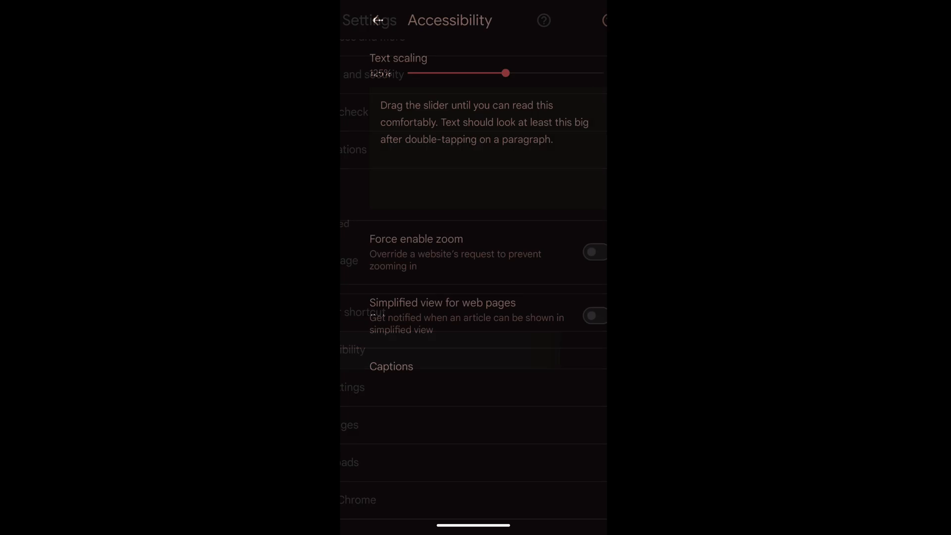
- Lower text scaling to 80%, then restore it to 100%
drag(506, 73, 435, 73)
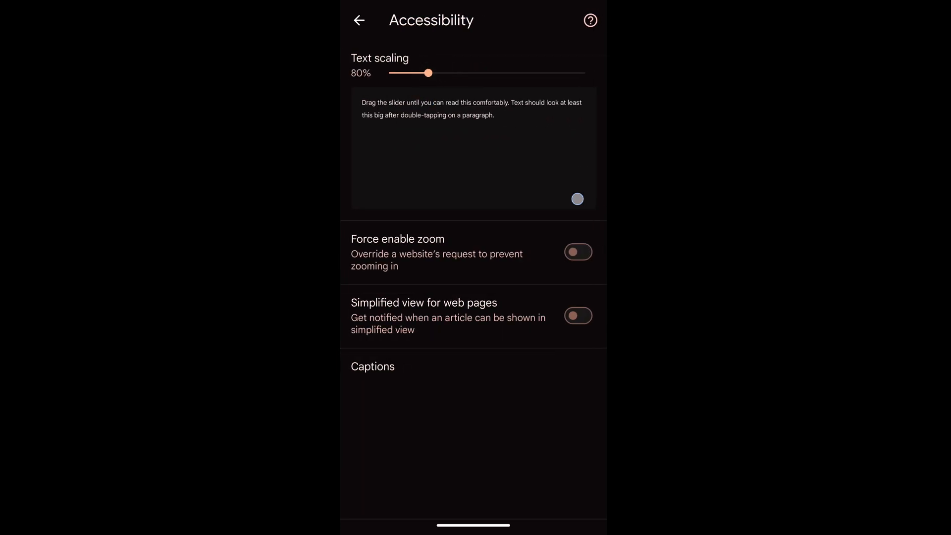
click(358, 20)
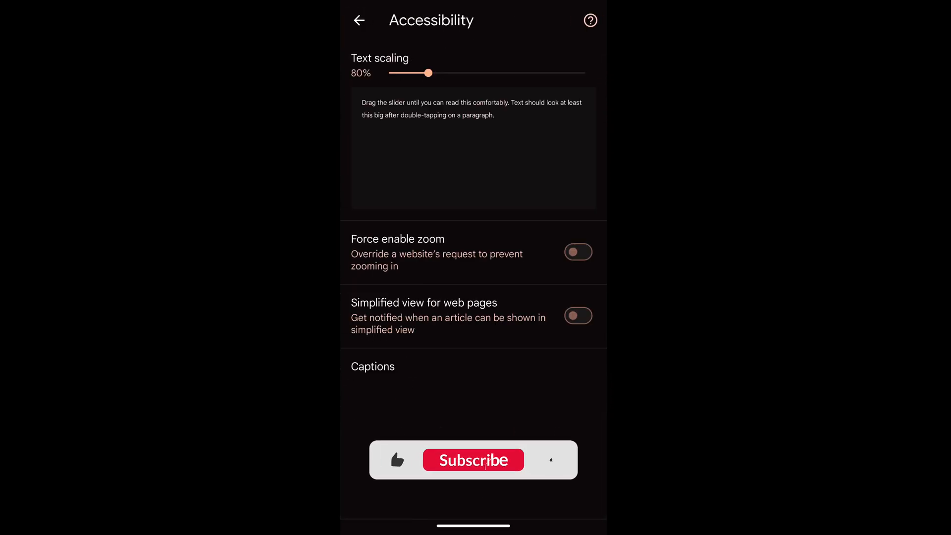
click(473, 459)
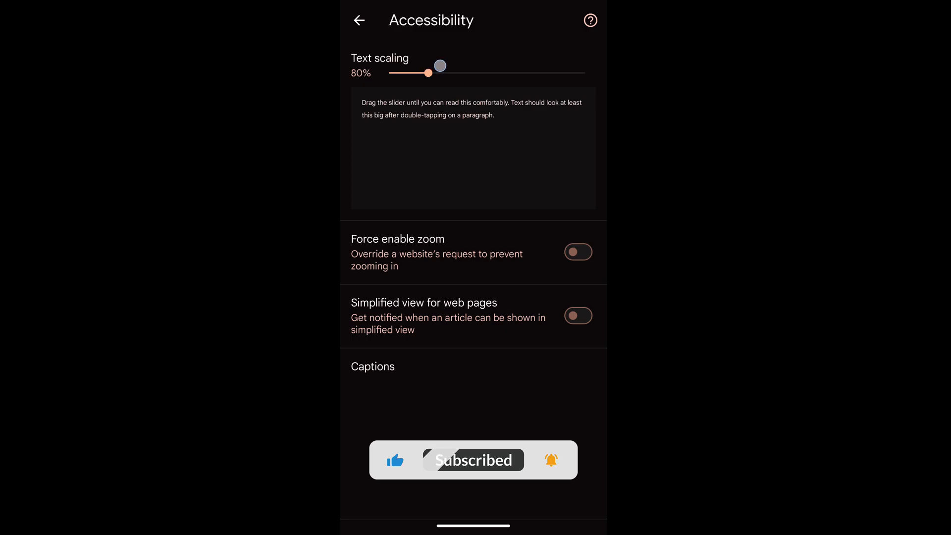
drag(439, 66, 454, 73)
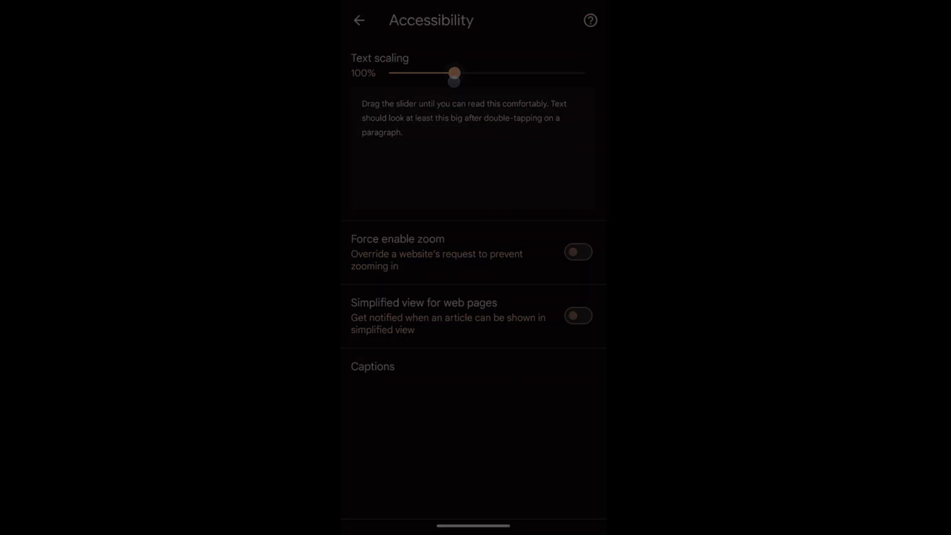